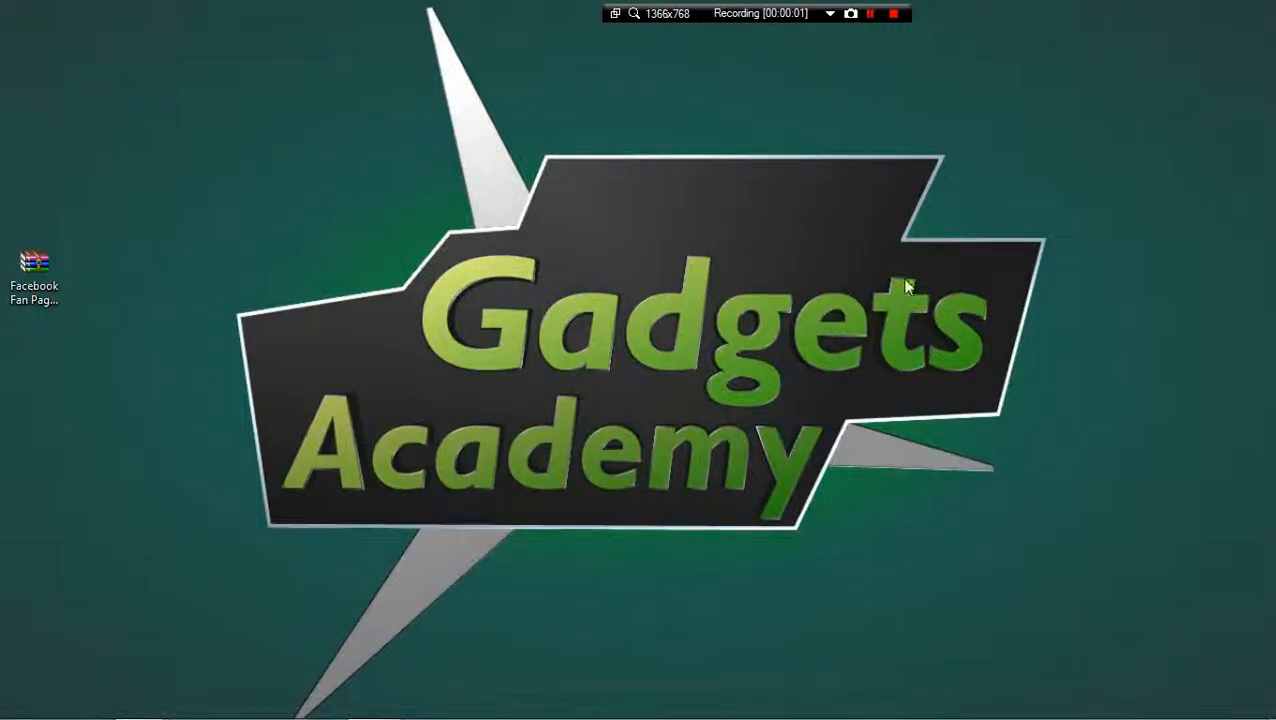
mouse_move(788, 268)
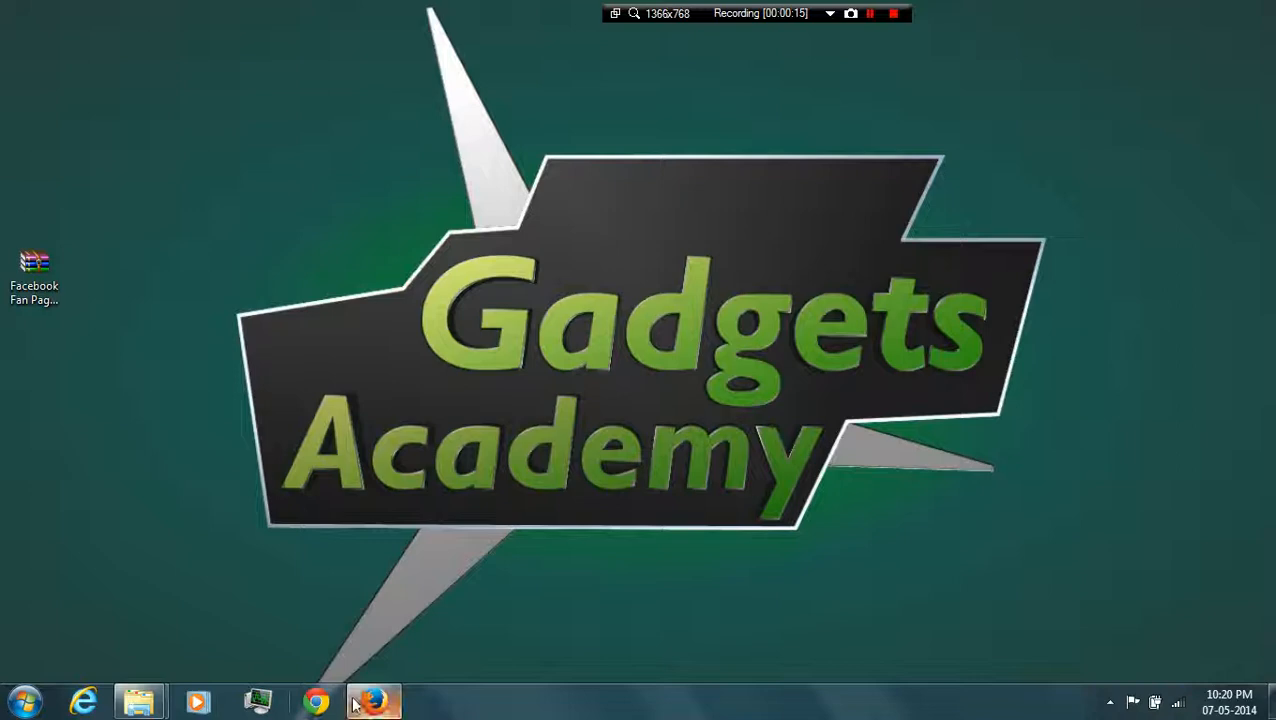
Launch Firefox and open the 'iMacros for Firefox :: Add-ons for Firefox' Google result
left_click(374, 700)
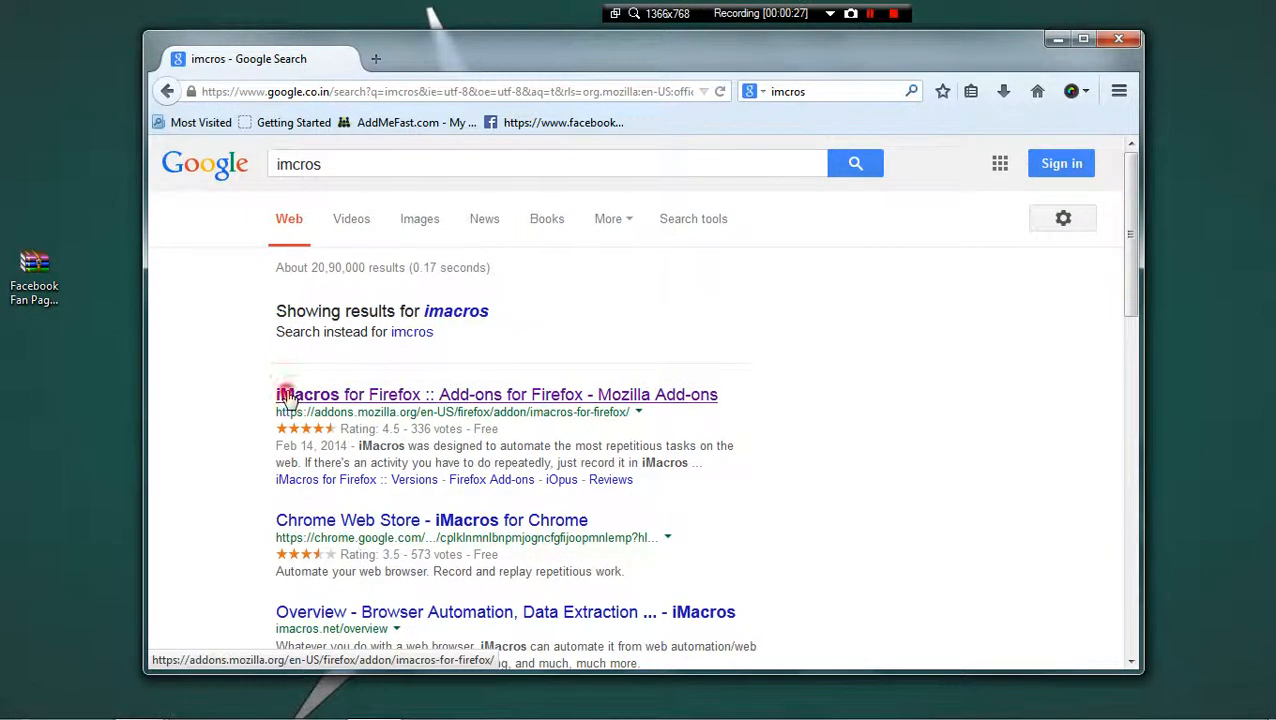
left_click(496, 394)
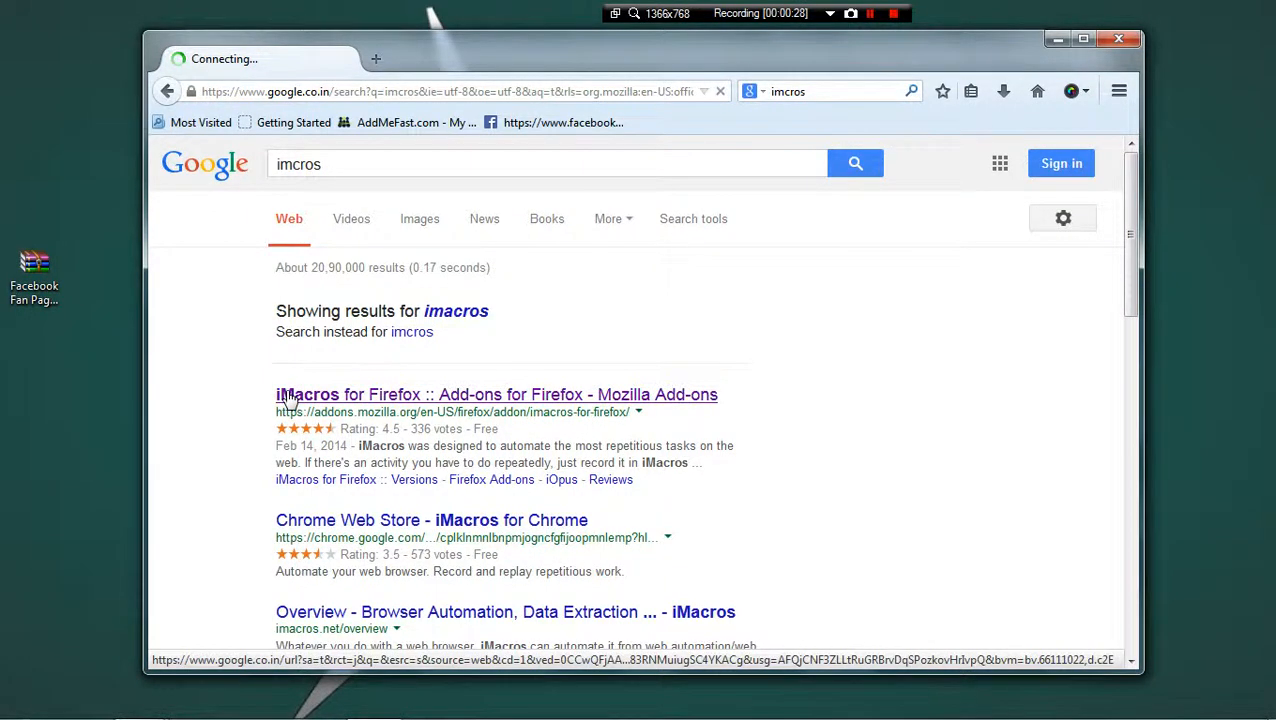
left_click(496, 394)
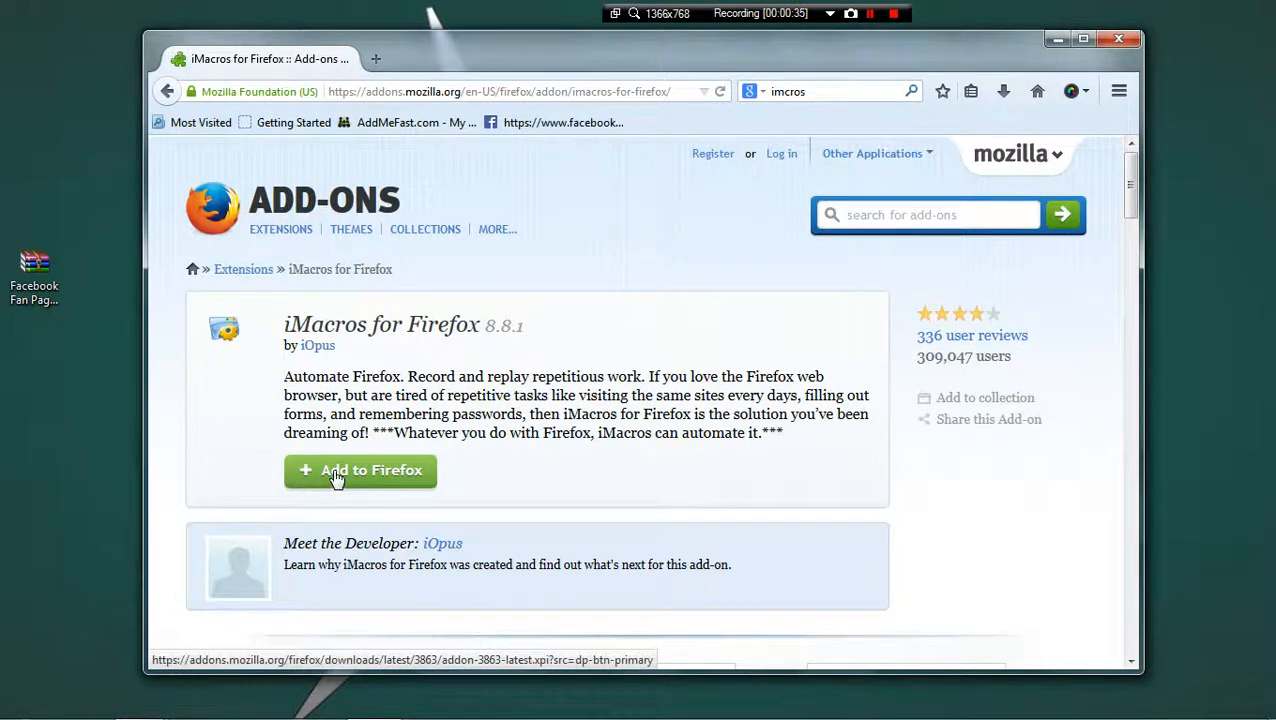
Add iMacros to Firefox and confirm 'Install Now' in the Software Installation dialog
left_click(360, 470)
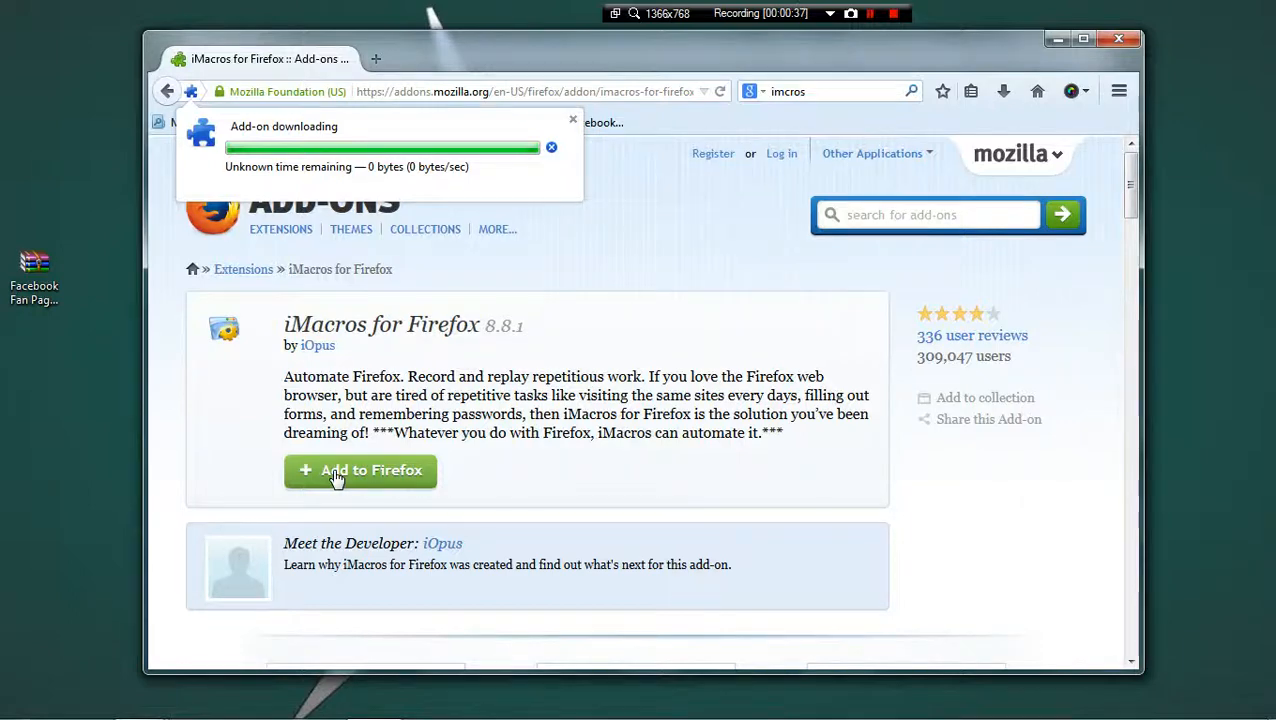
left_click(360, 470)
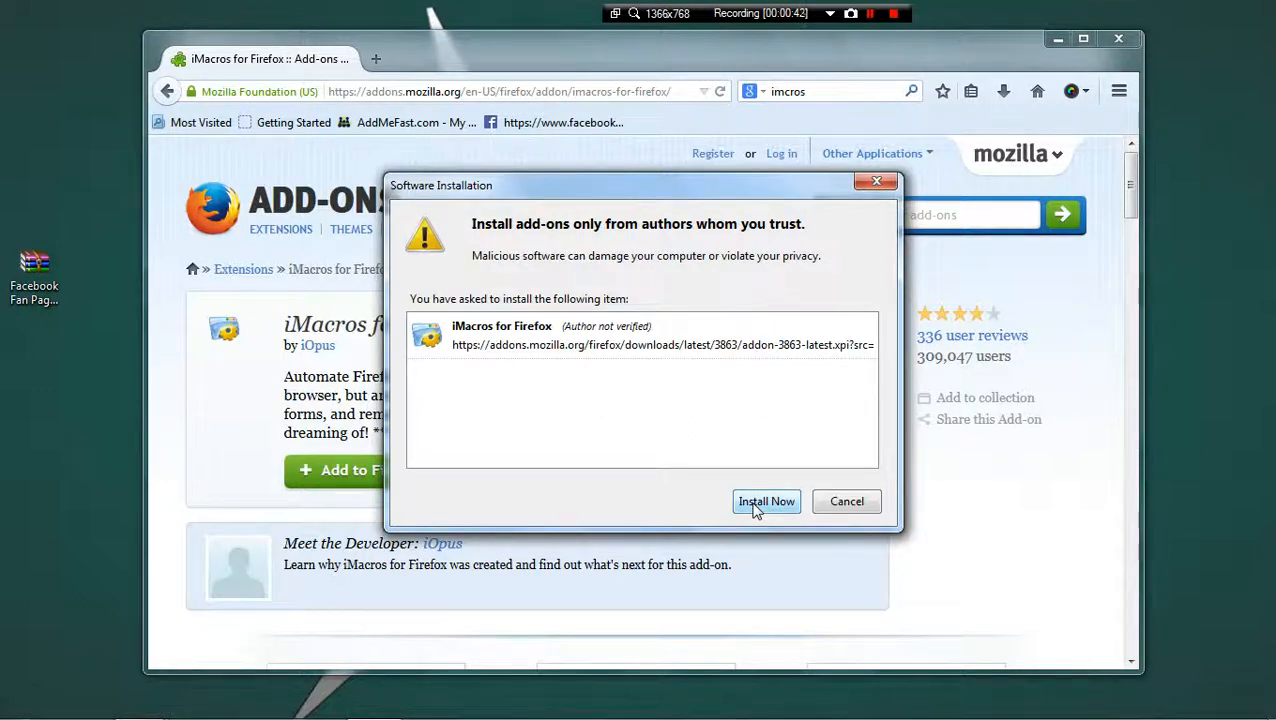
left_click(766, 500)
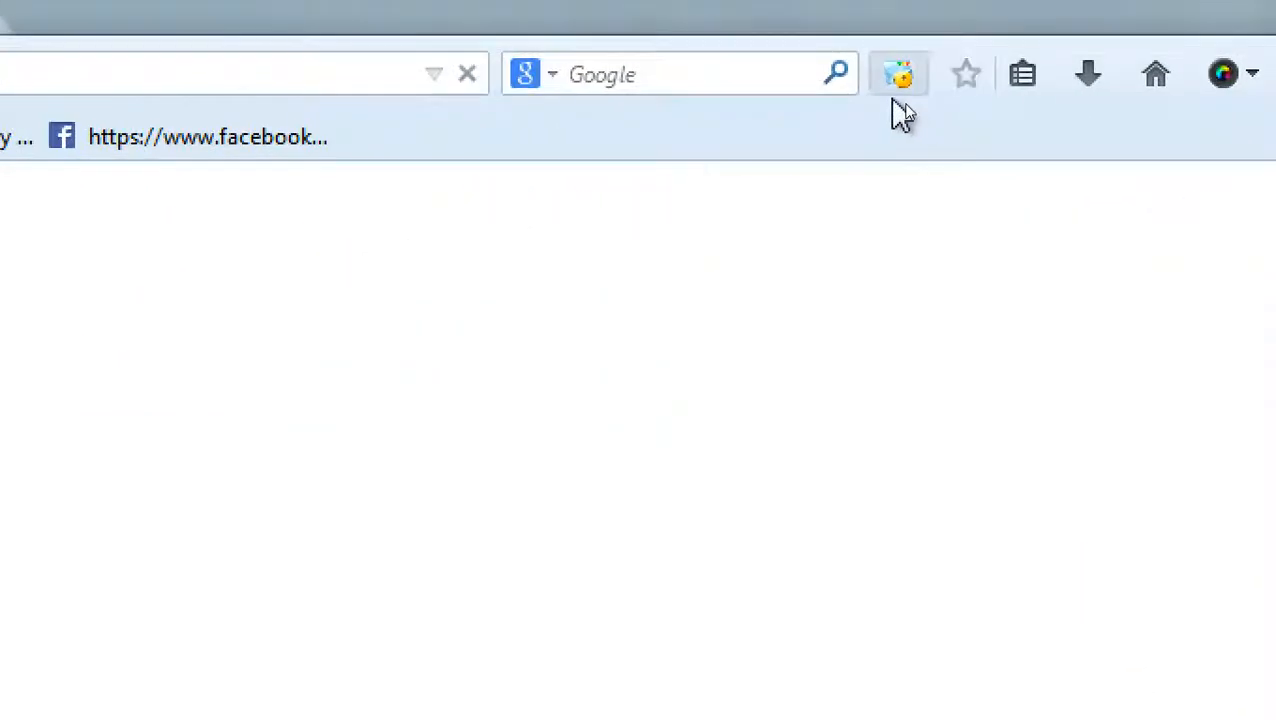
mouse_move(896, 72)
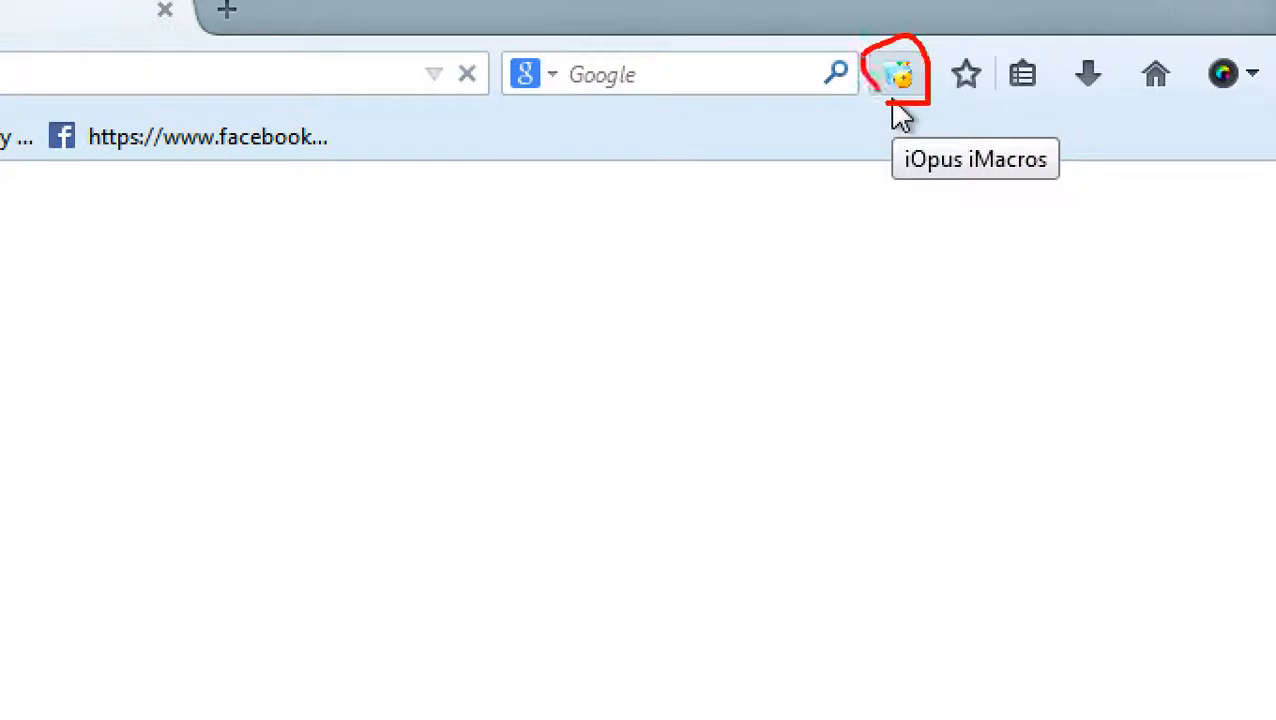
Open the new iOpus iMacros toolbar icon in the restarted Firefox
left_click(896, 72)
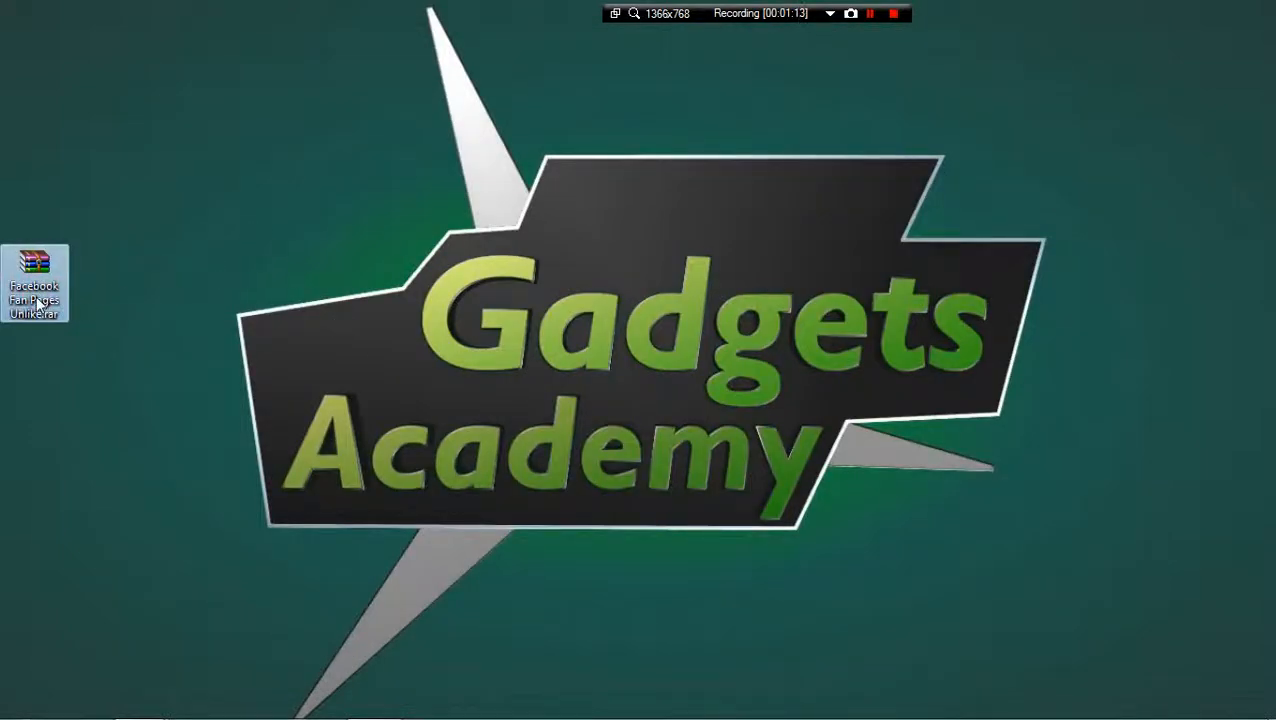
Extract the Facebook Fan Pages RAR onto the desktop and open the Documents library
right_click(36, 284)
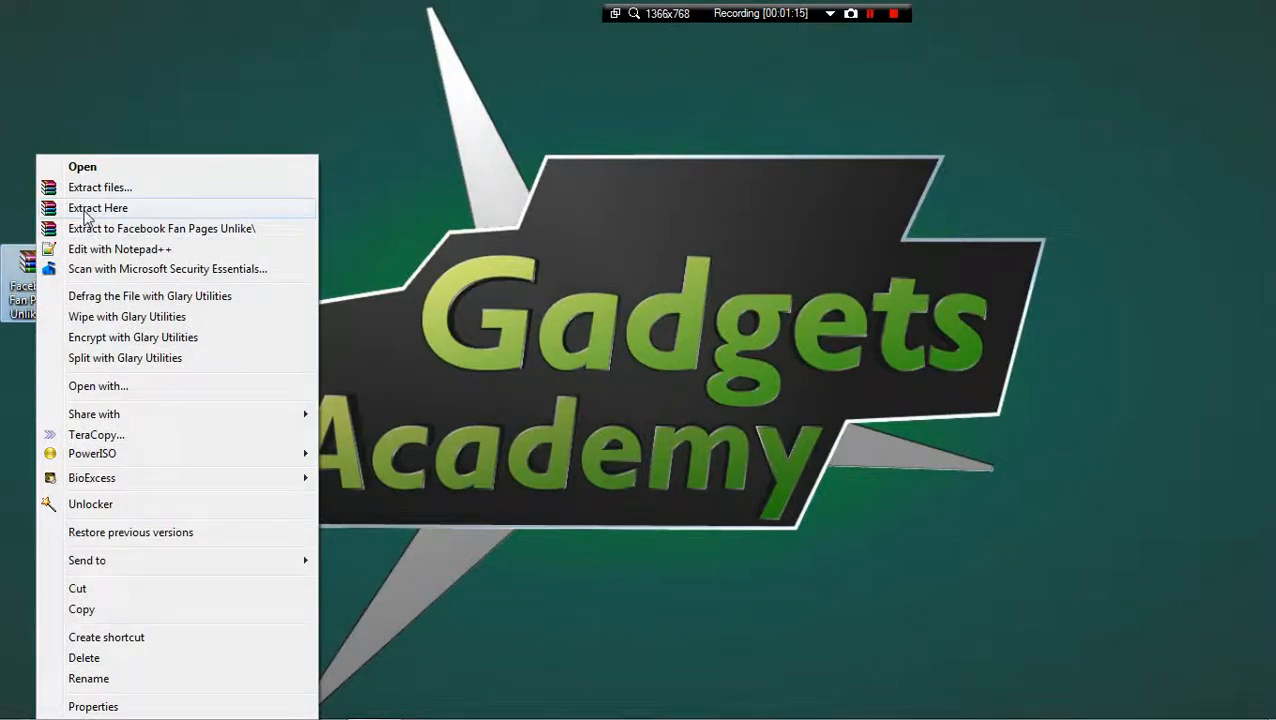
left_click(98, 206)
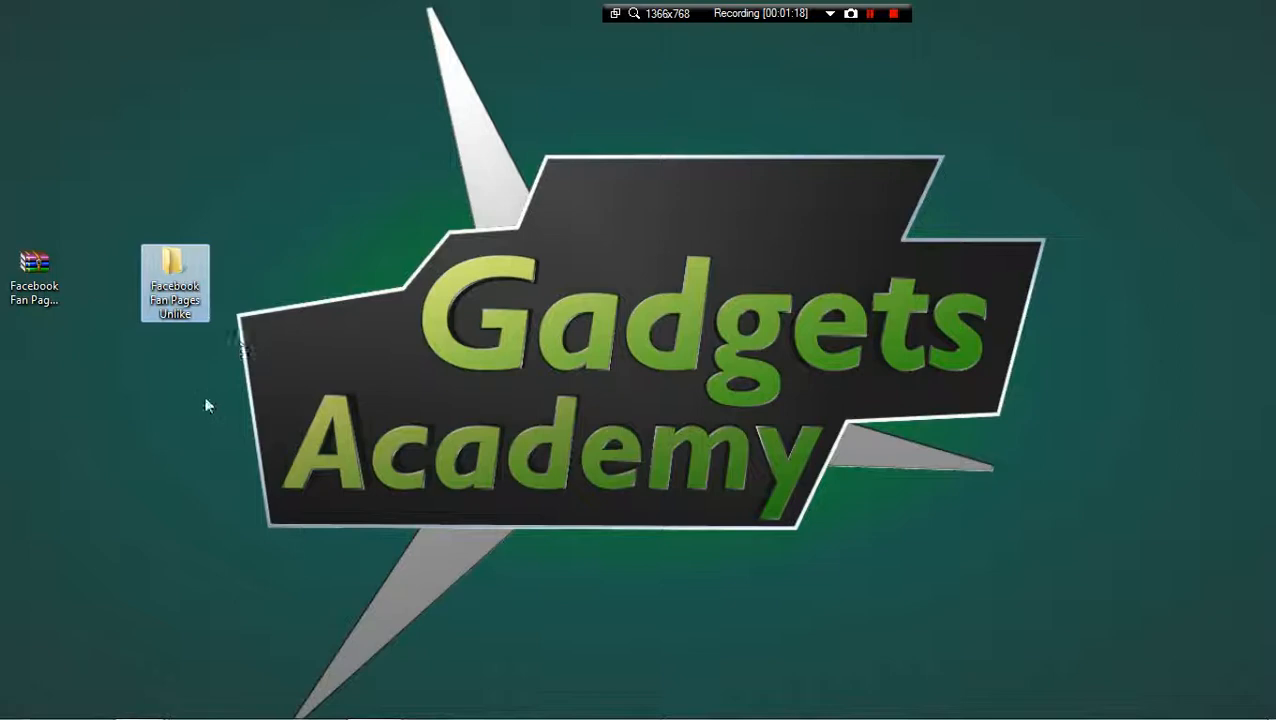
mouse_move(176, 310)
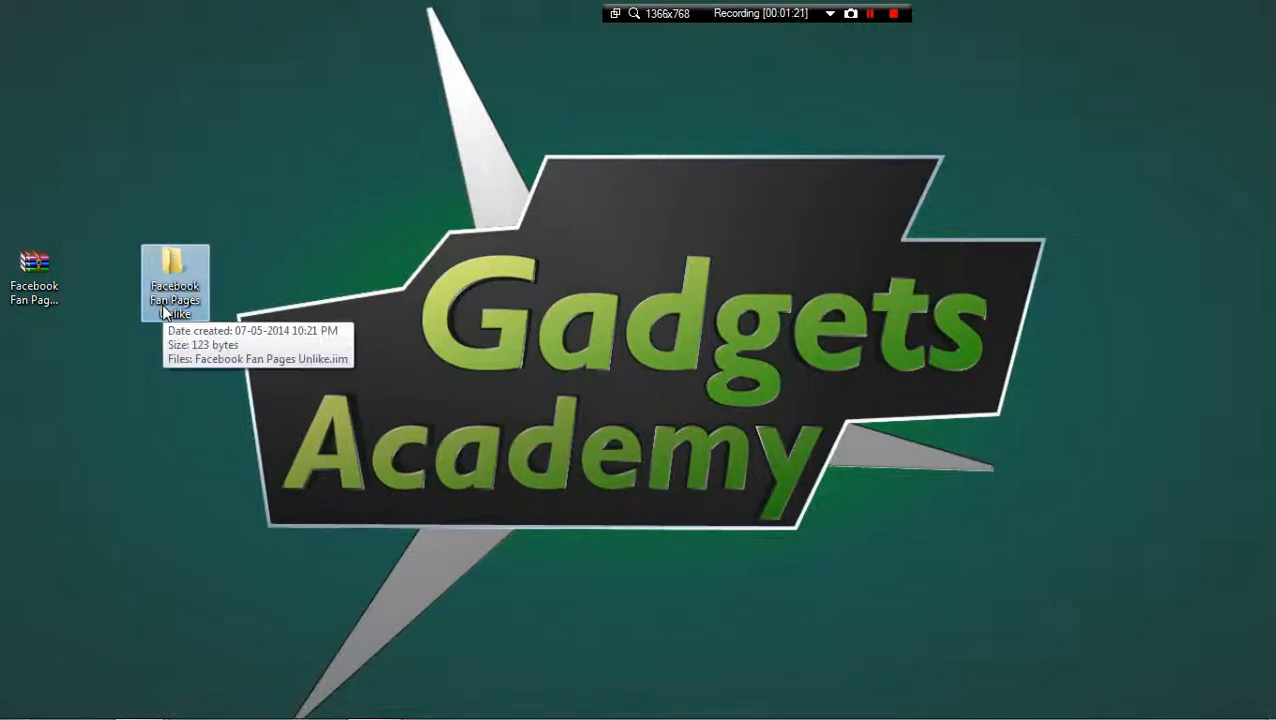
left_click(176, 264)
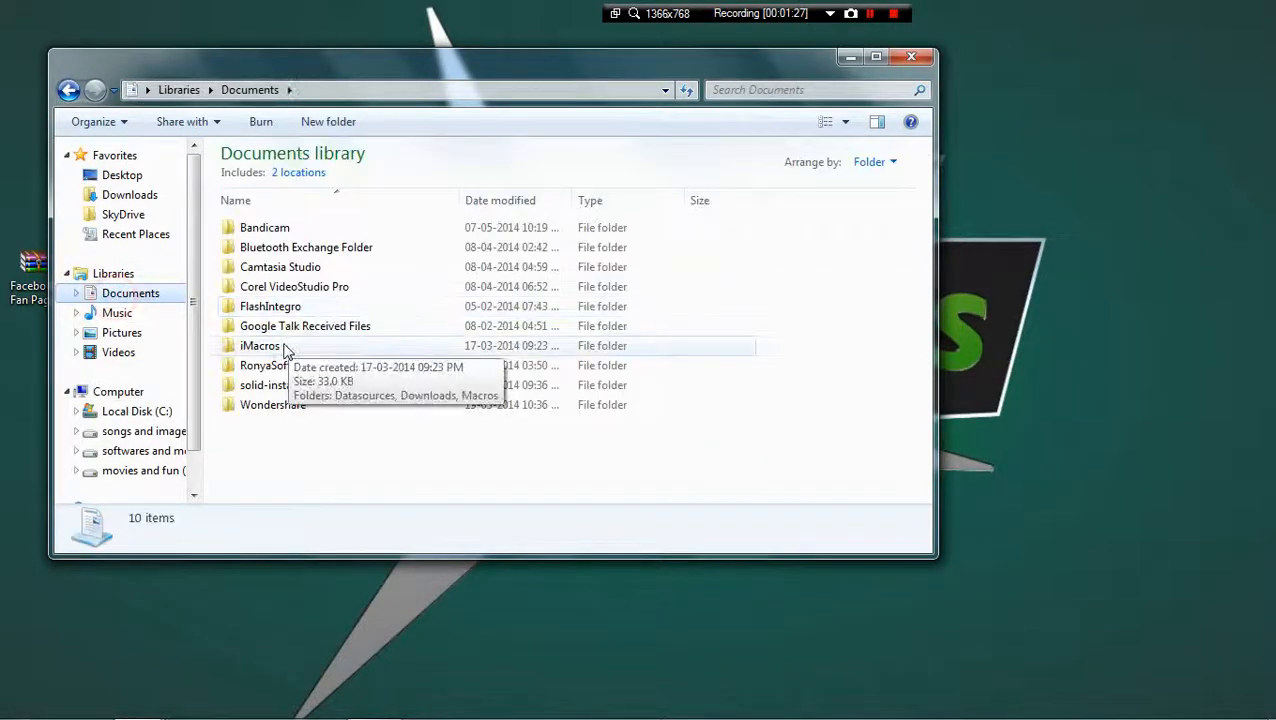
Move the Facebook Fan Pages Unlike folder into Documents > iMacros > Macros and close Explorer
double_click(260, 344)
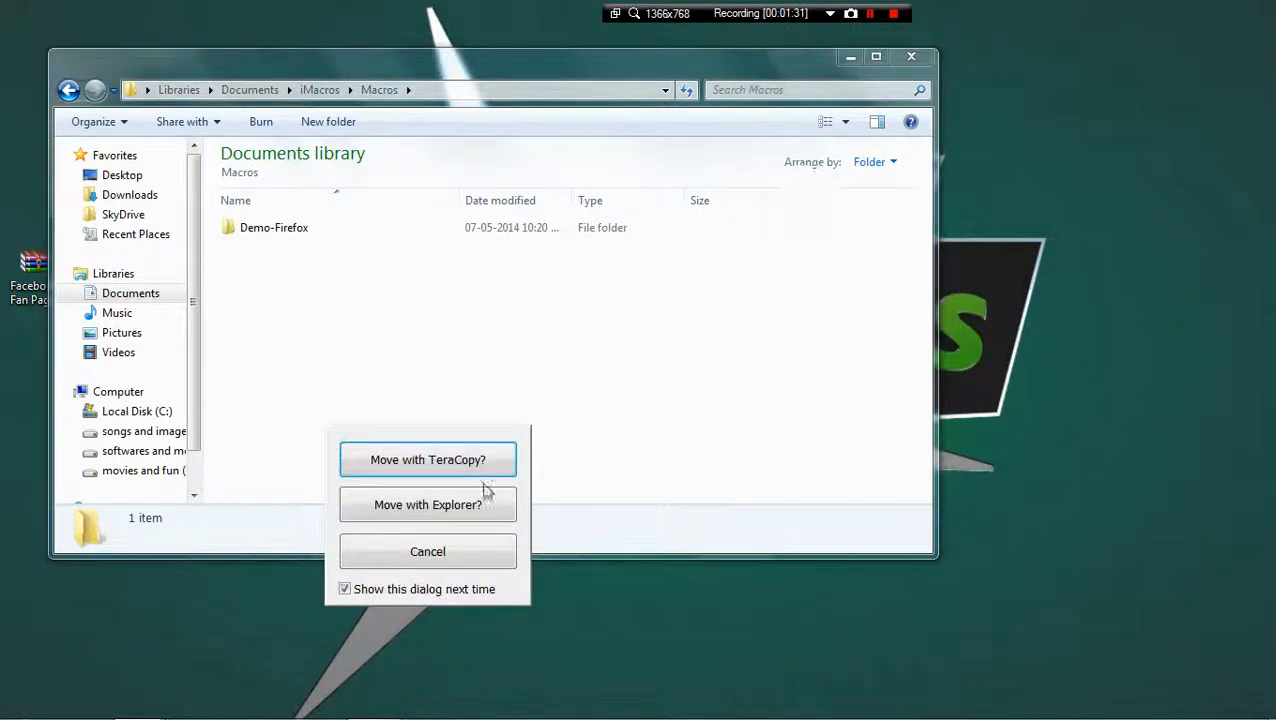
left_click(428, 504)
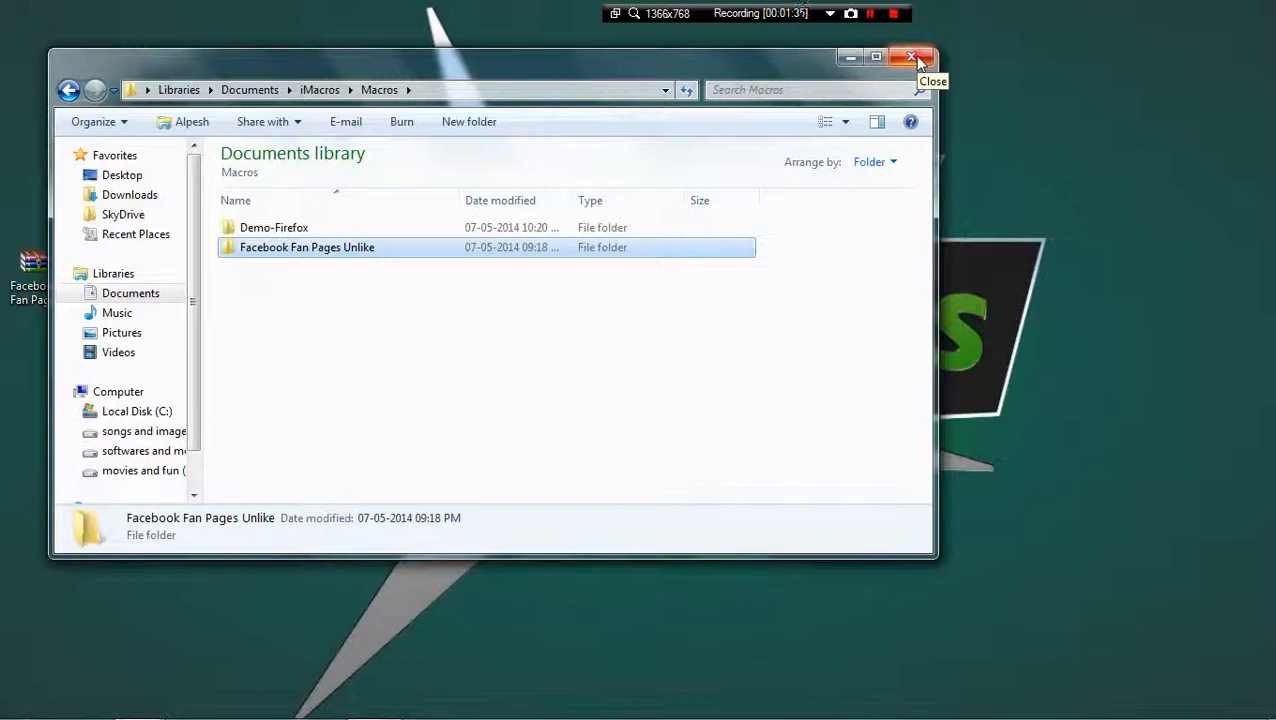
left_click(912, 56)
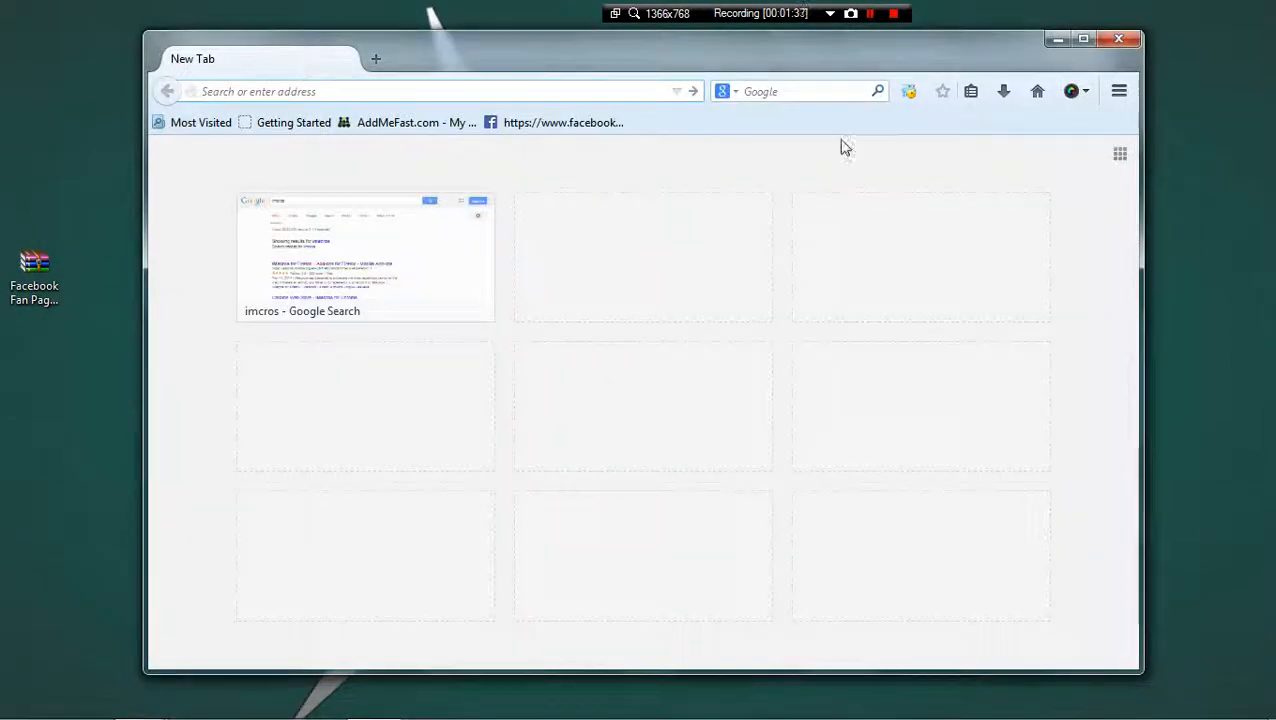
Show the iMacros sidebar and expand the Facebook Fan Pages Unlike folder to reveal its macro
left_click(908, 92)
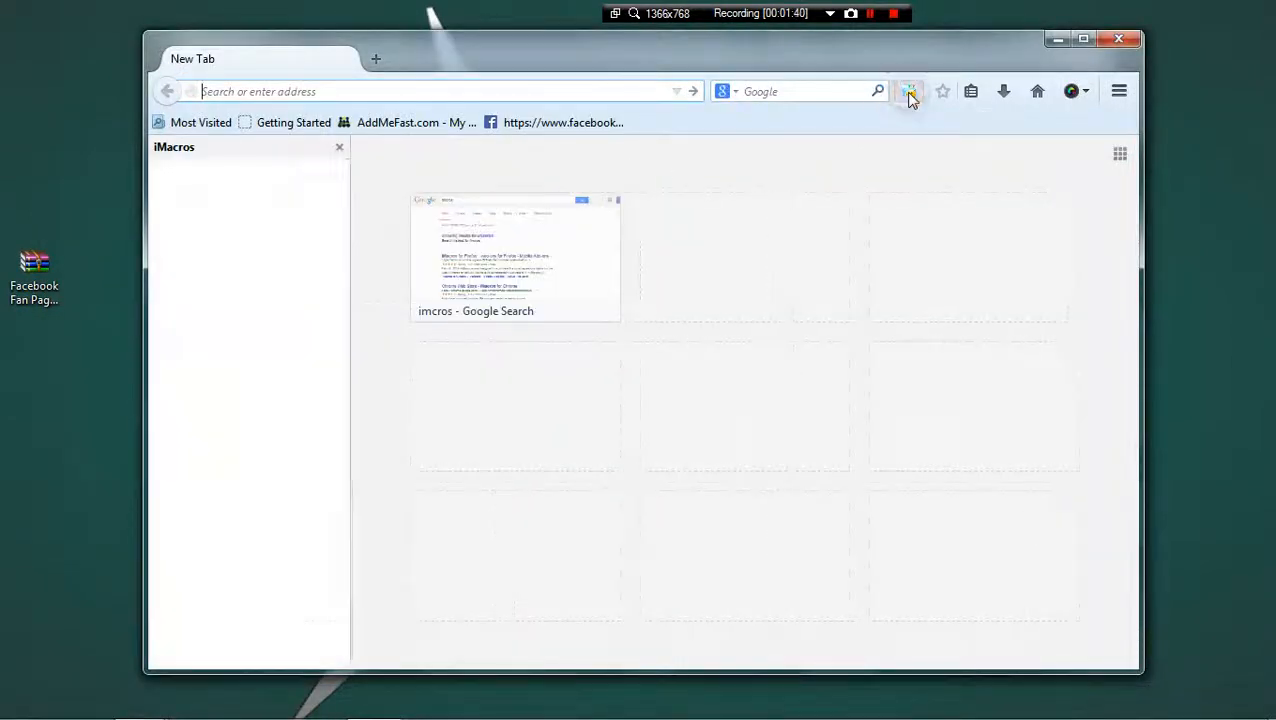
left_click(908, 92)
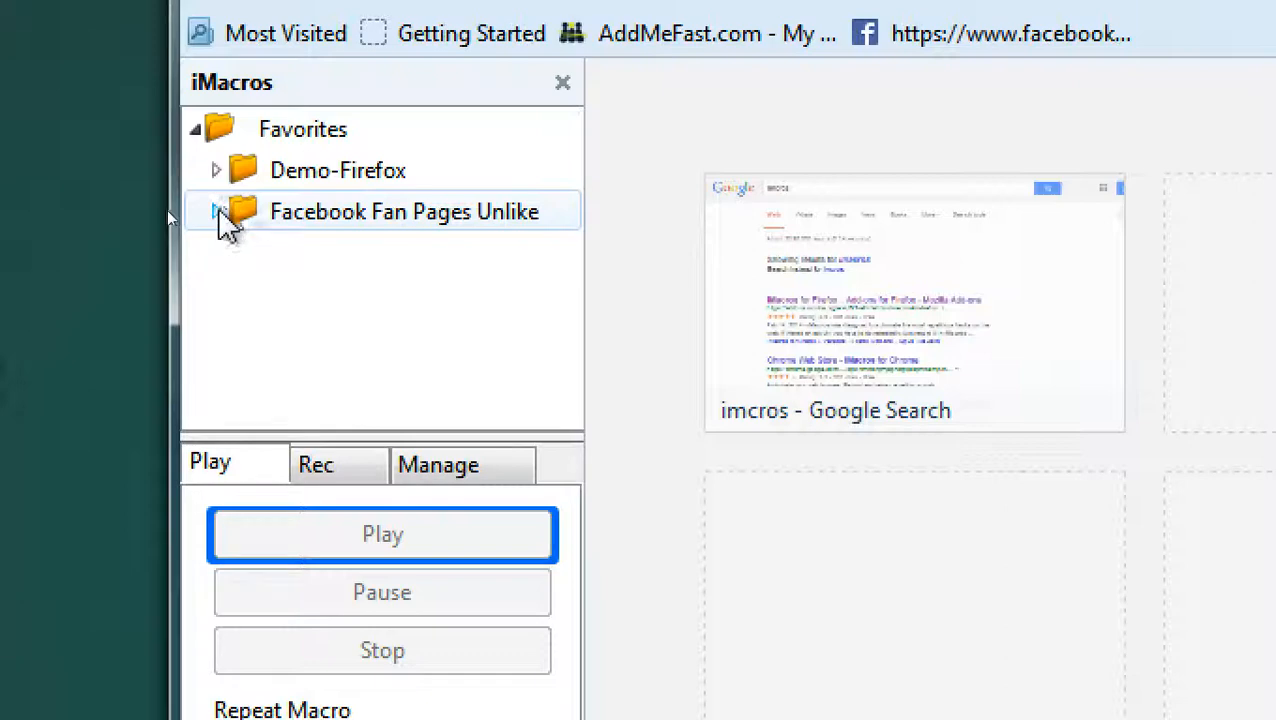
left_click(216, 212)
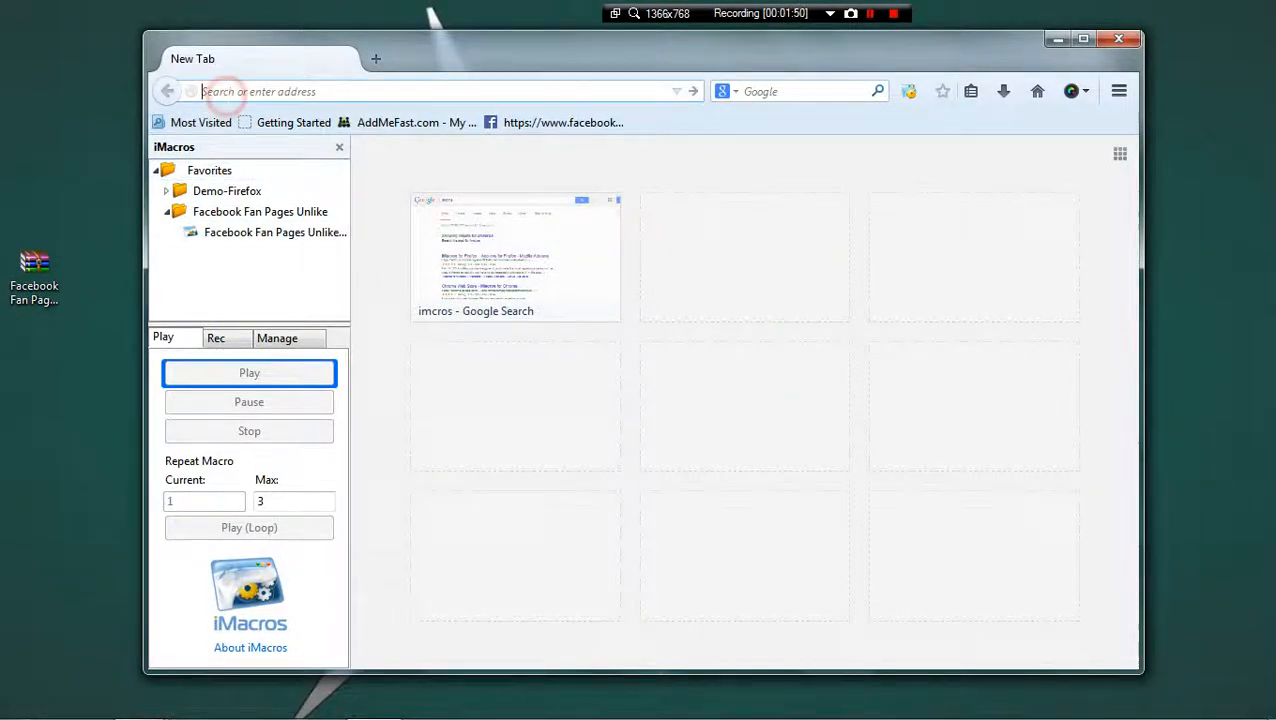
Load facebook.com, then open the other_connections_of bookmark listing other liked pages
type("faec")
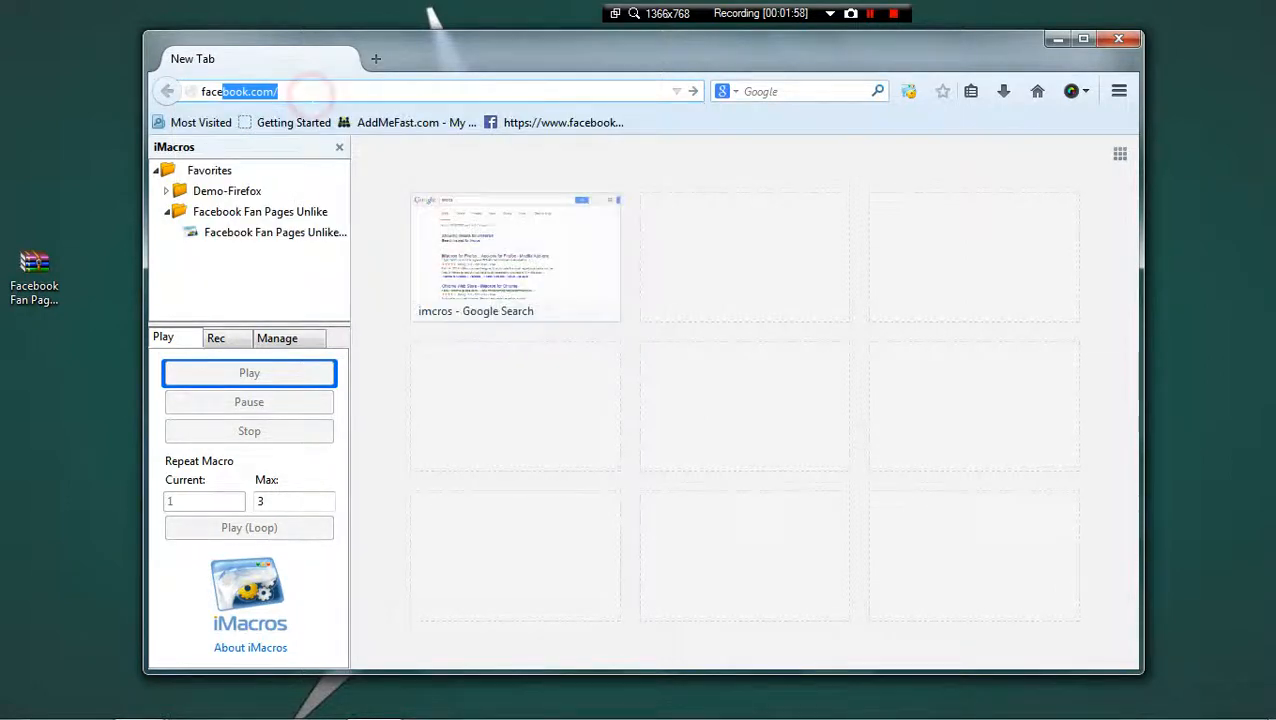
left_click(572, 58)
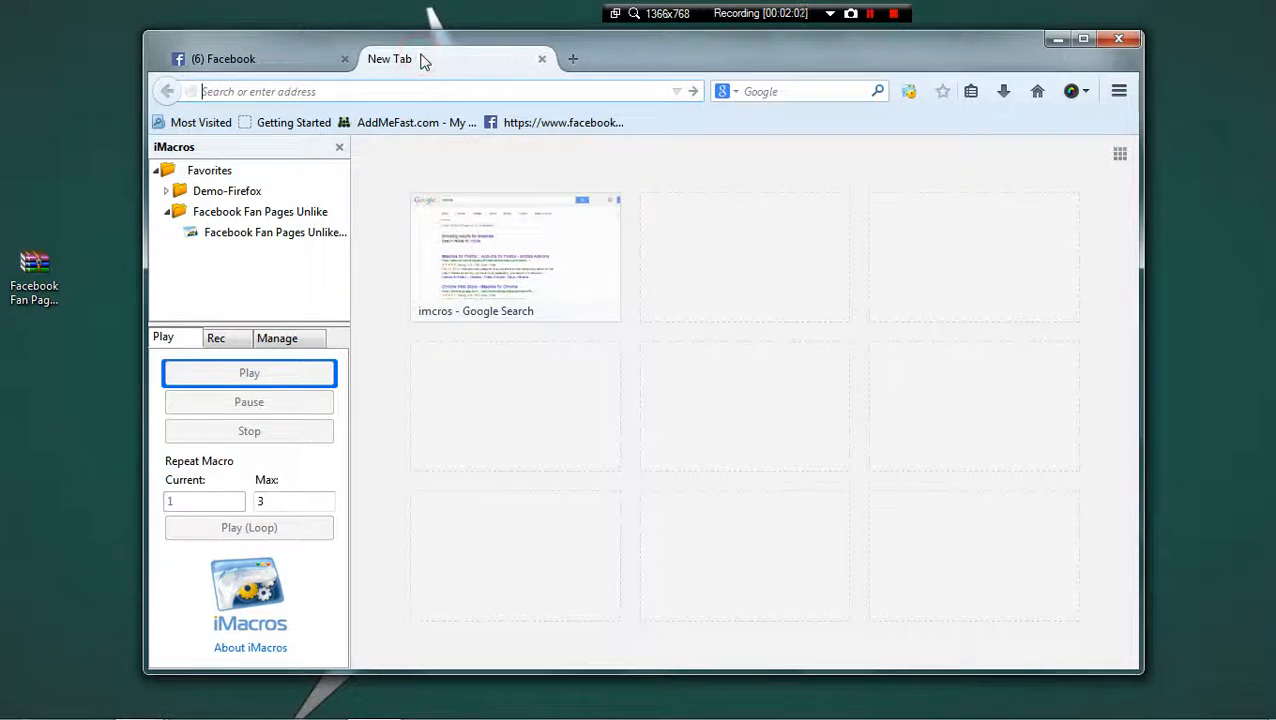
mouse_move(552, 122)
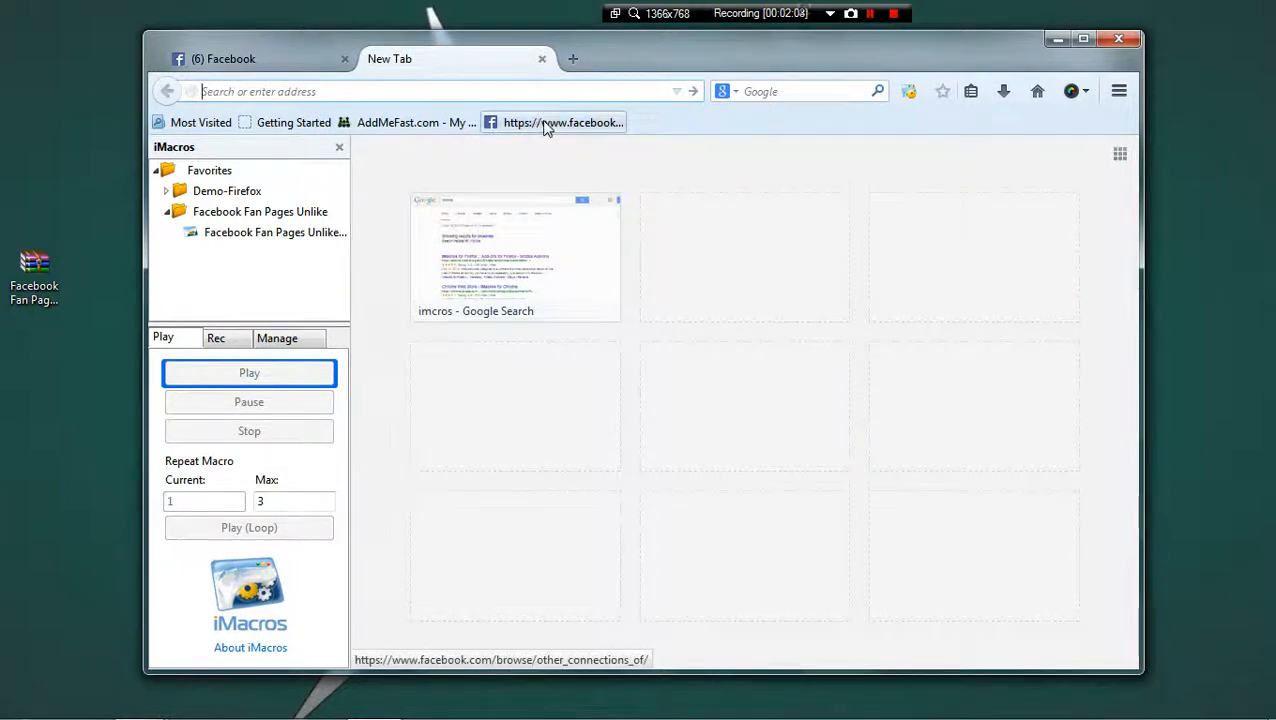
mouse_move(552, 122)
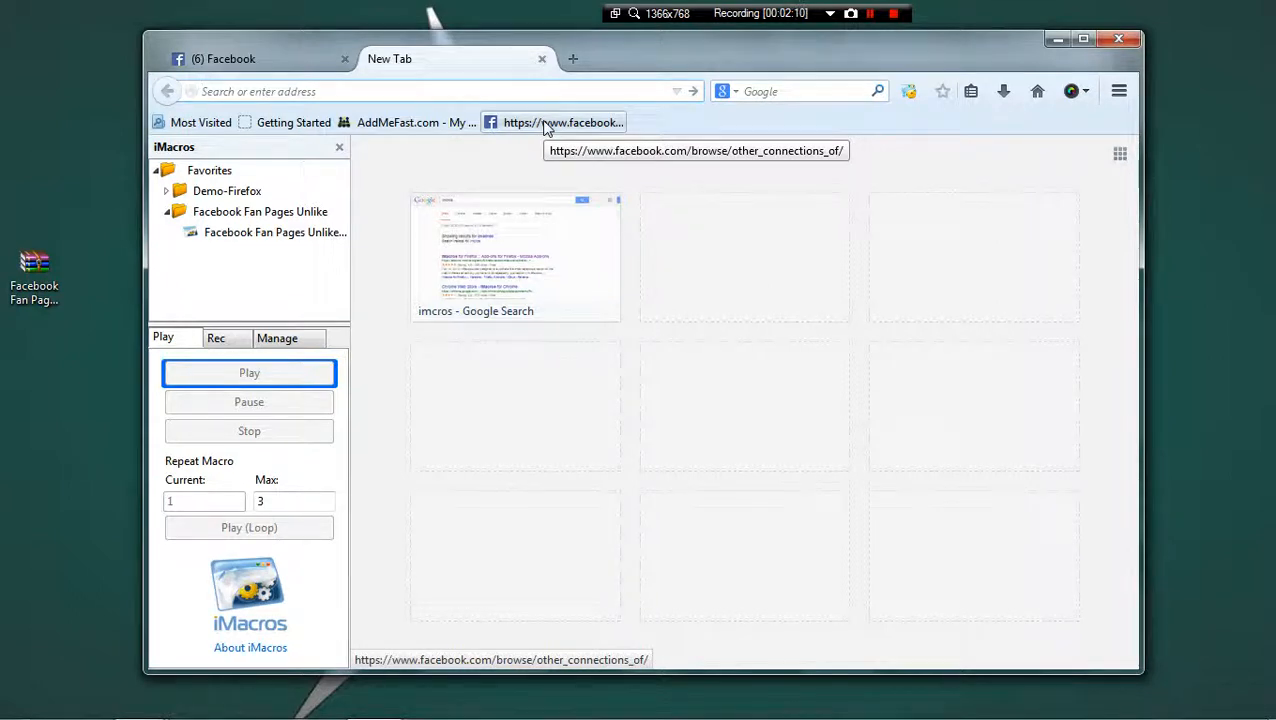
left_click(556, 122)
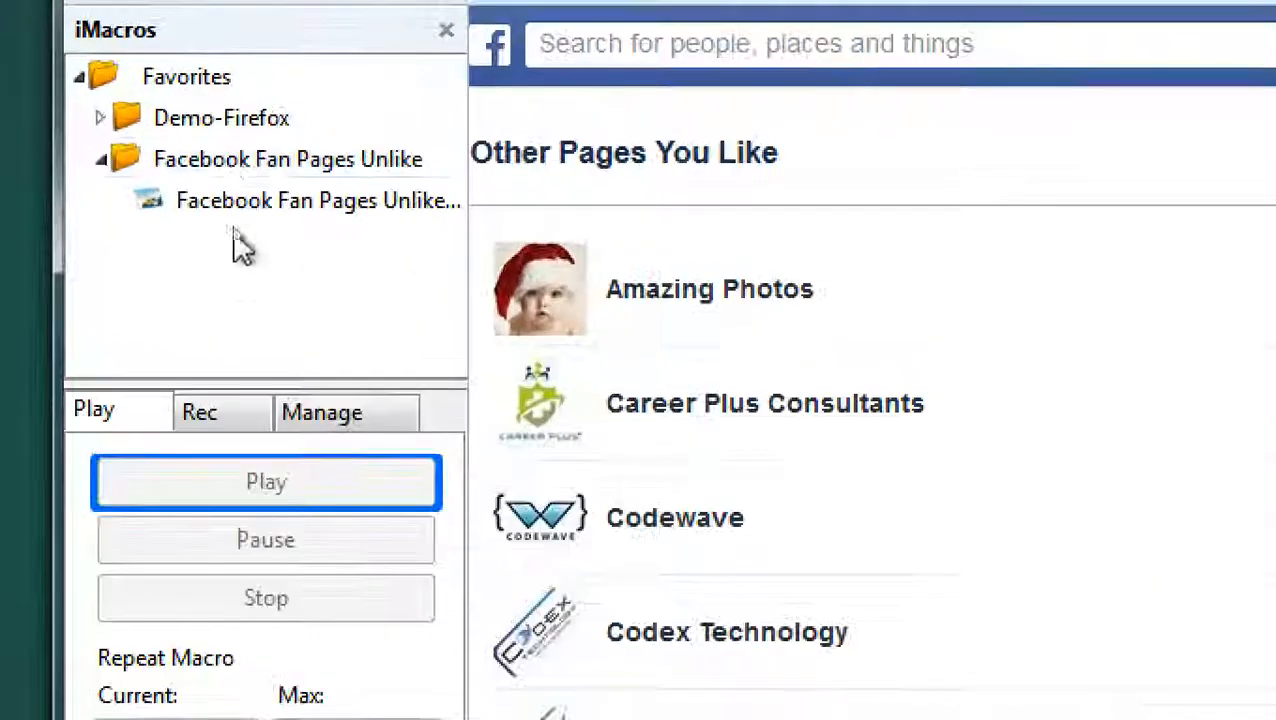
Select the Facebook Fan Pages Unlike macro and set Repeat Macro Max from 3 to 10000
left_click(316, 200)
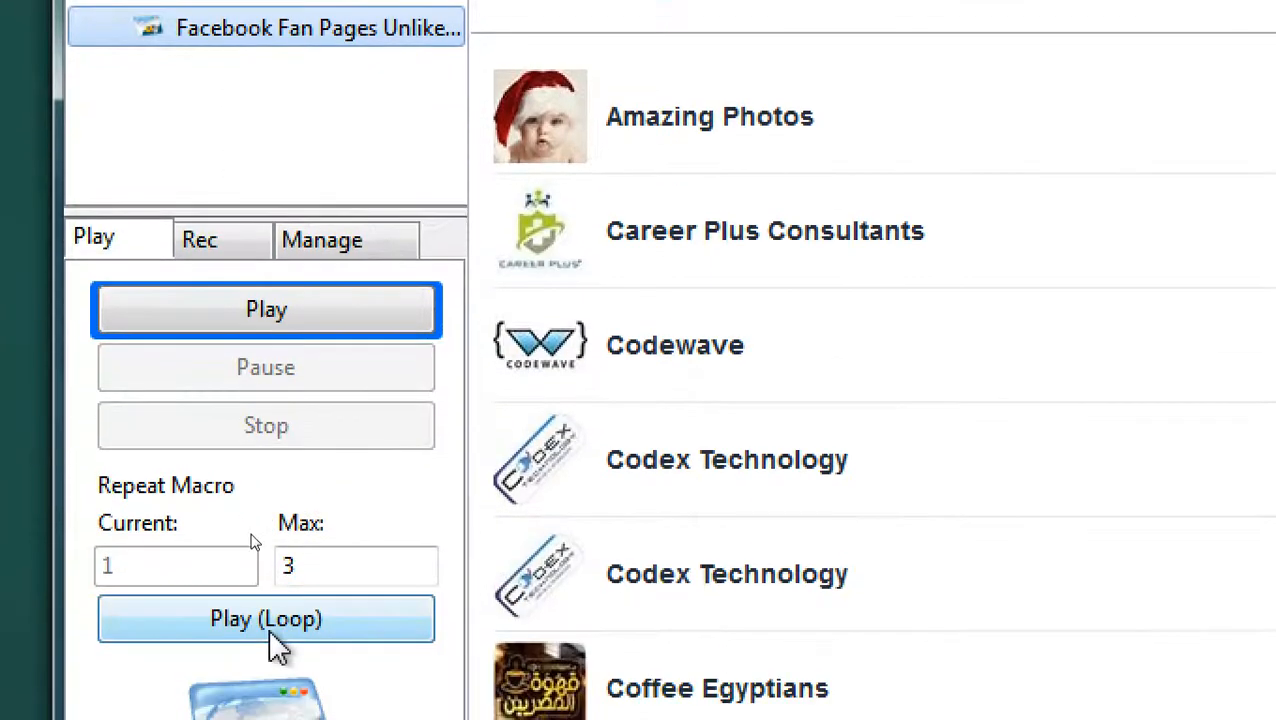
left_click(356, 566)
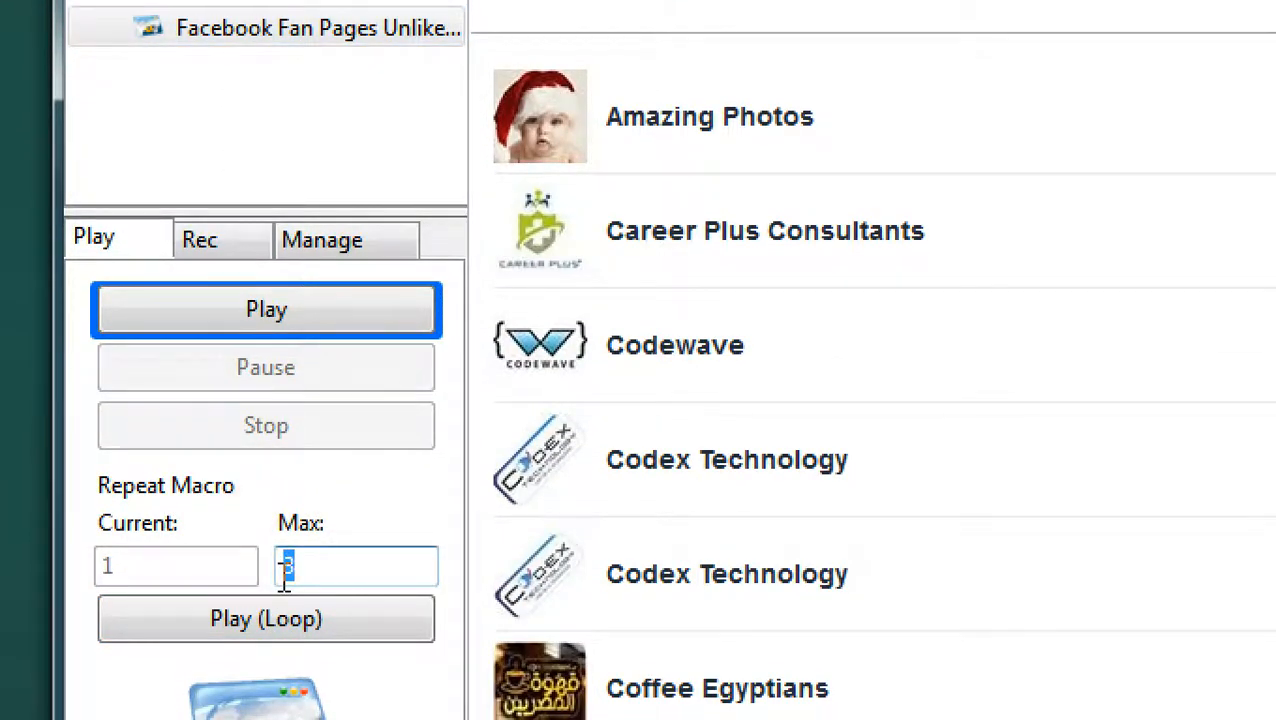
type("10000")
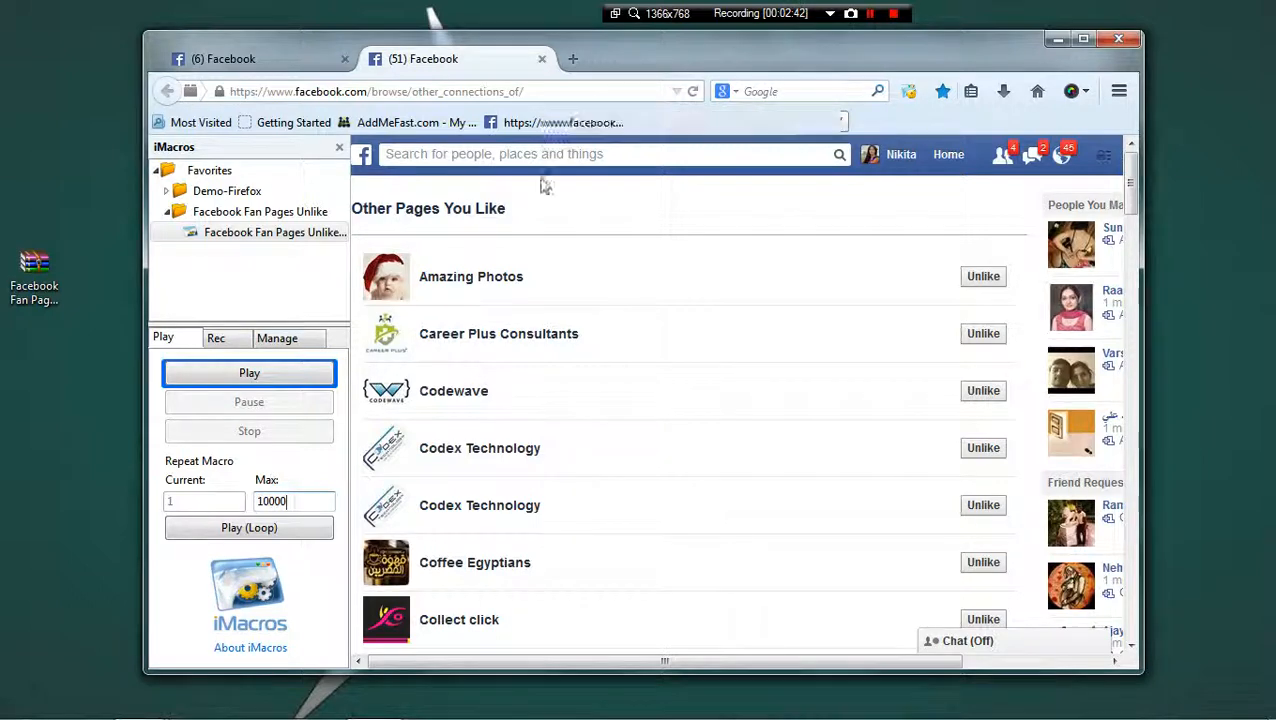
mouse_move(616, 280)
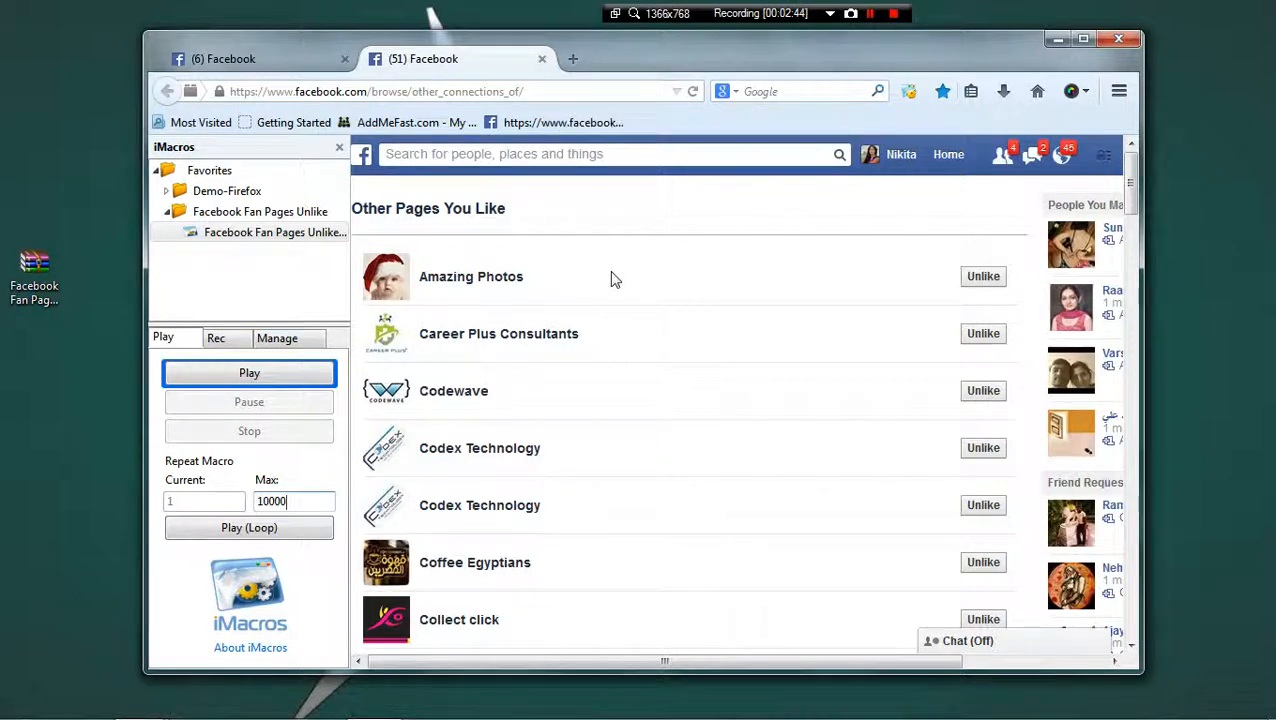
Run the macro with Play (Loop) and hide the sidebar while pages are unliked one by one
scroll("down", 3)
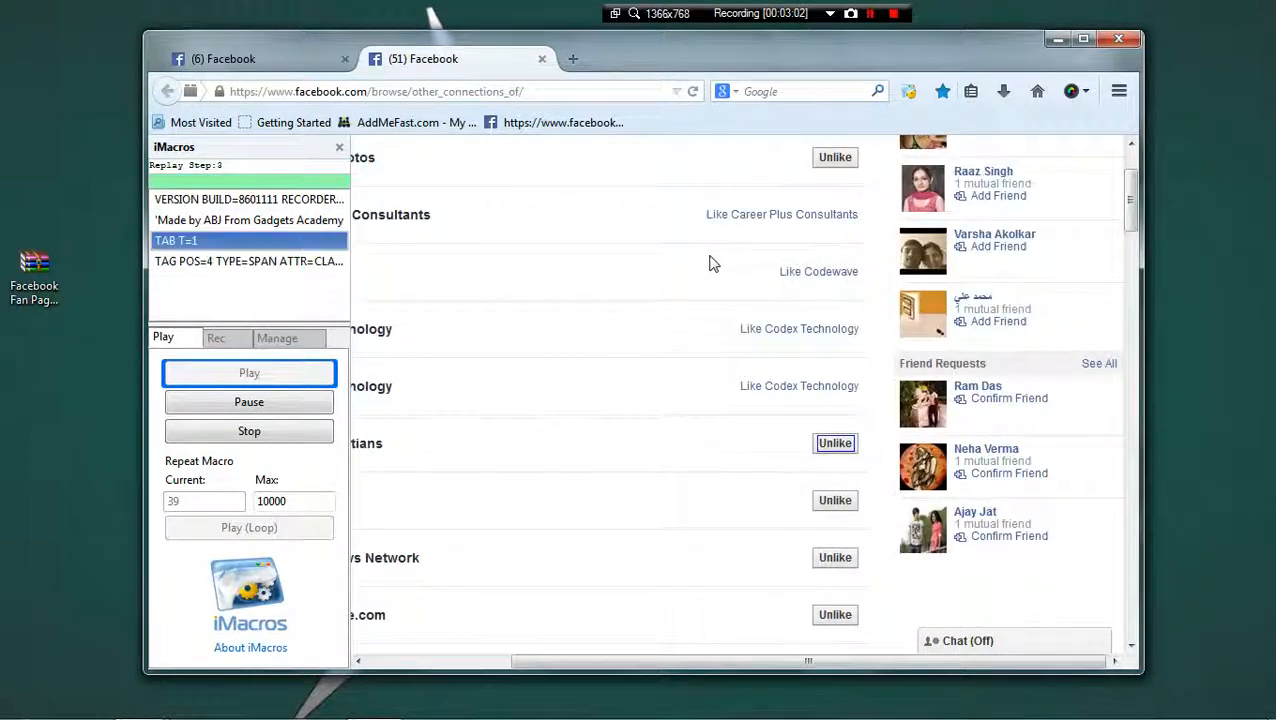
left_click(836, 444)
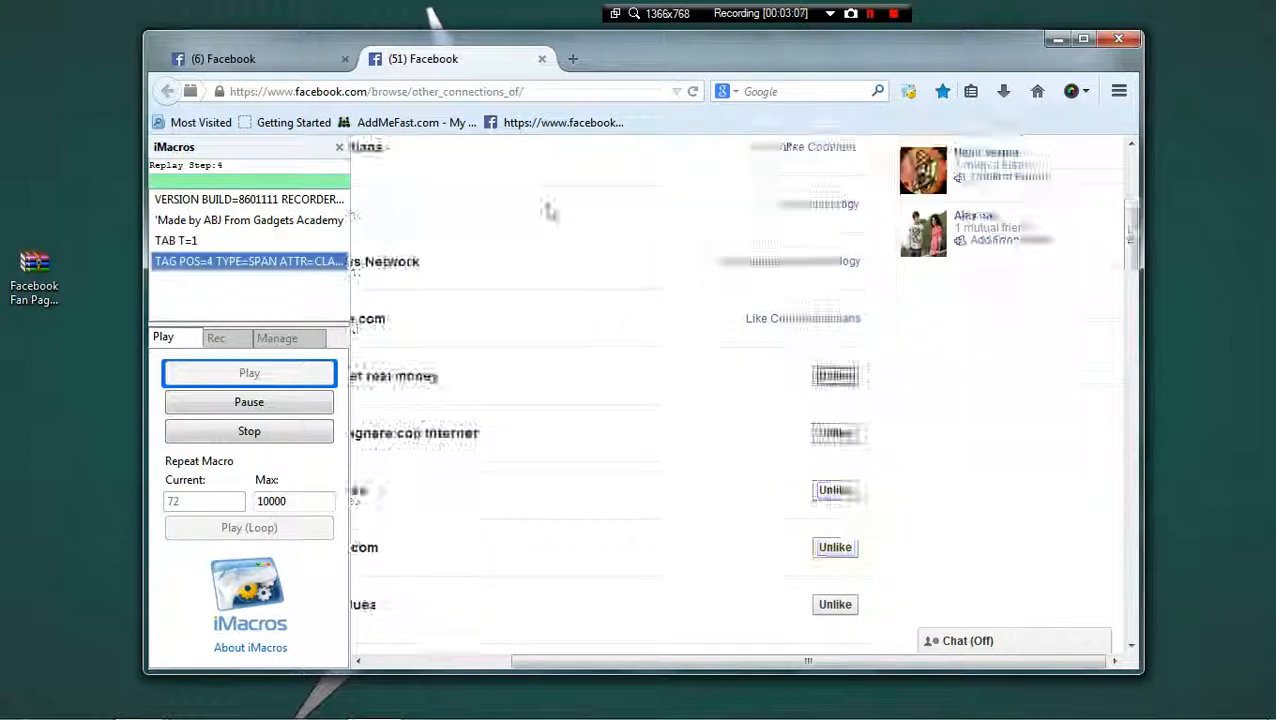
left_click(248, 372)
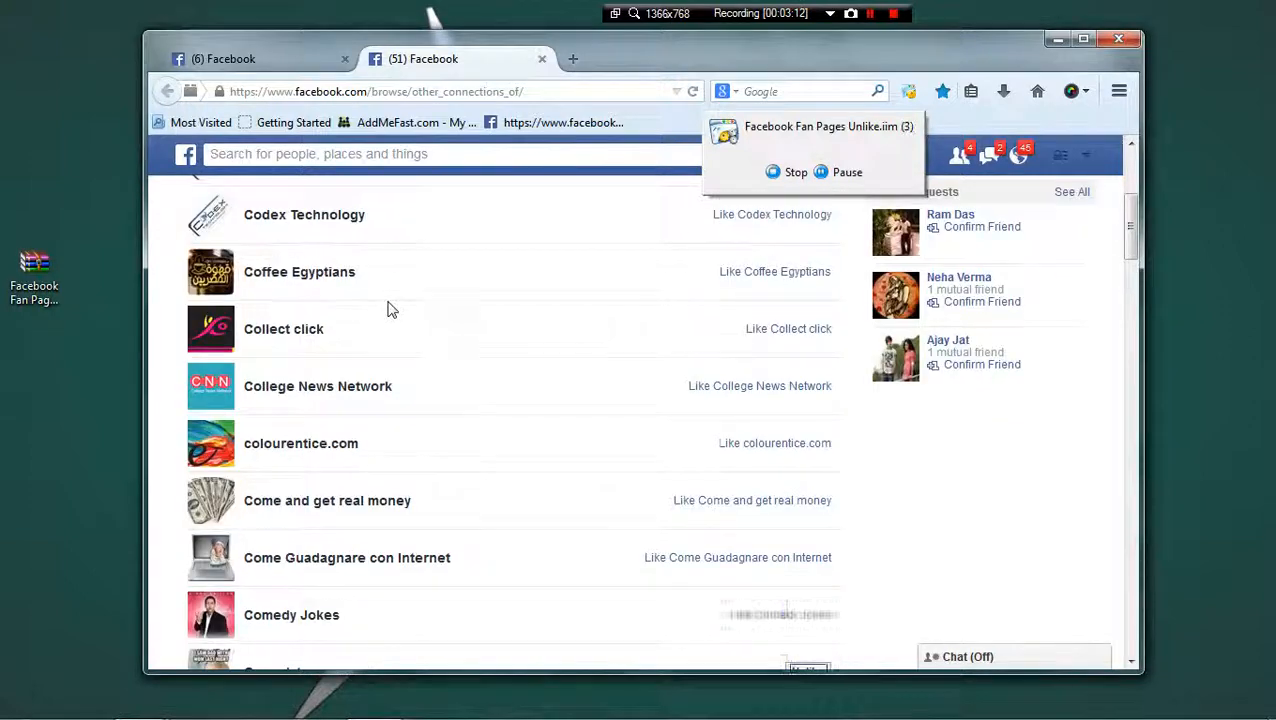
scroll("down", 3)
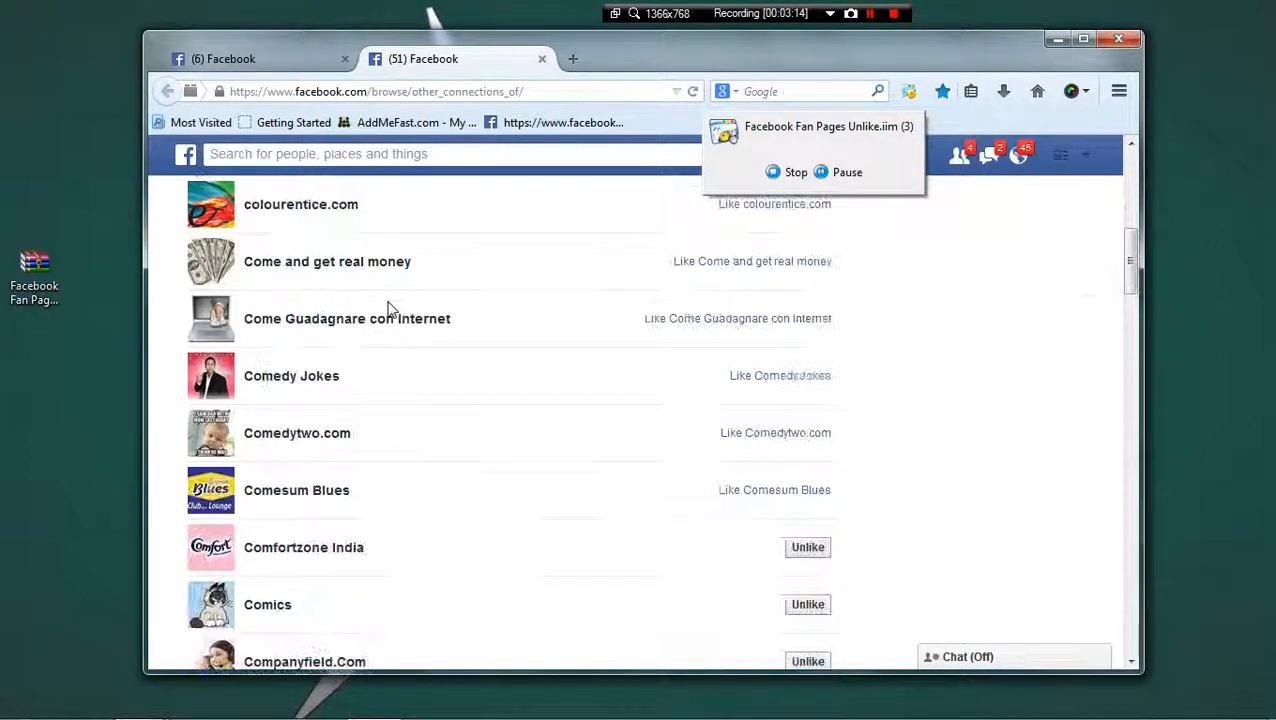